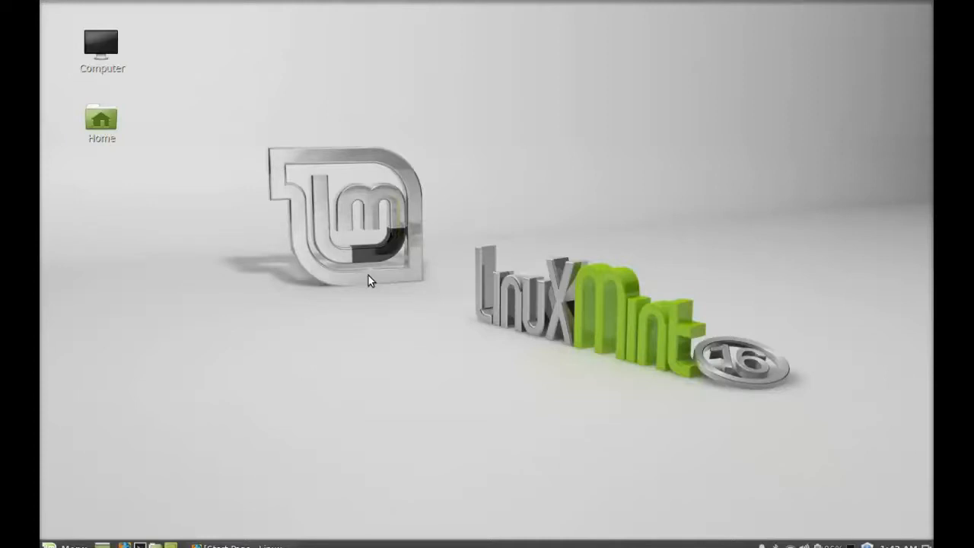
Launch Firefox and go to google.com/chat/video.
left_click(221, 546)
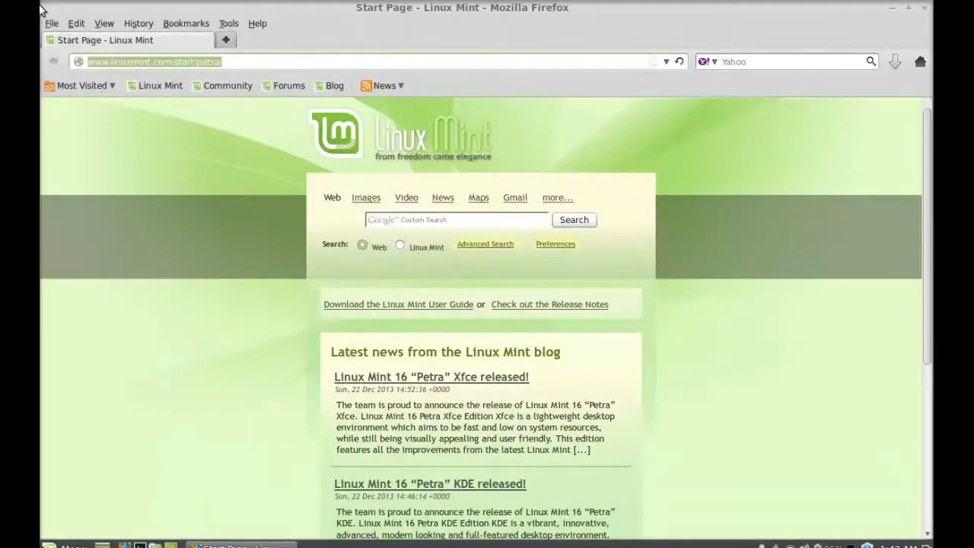
type("google.com")
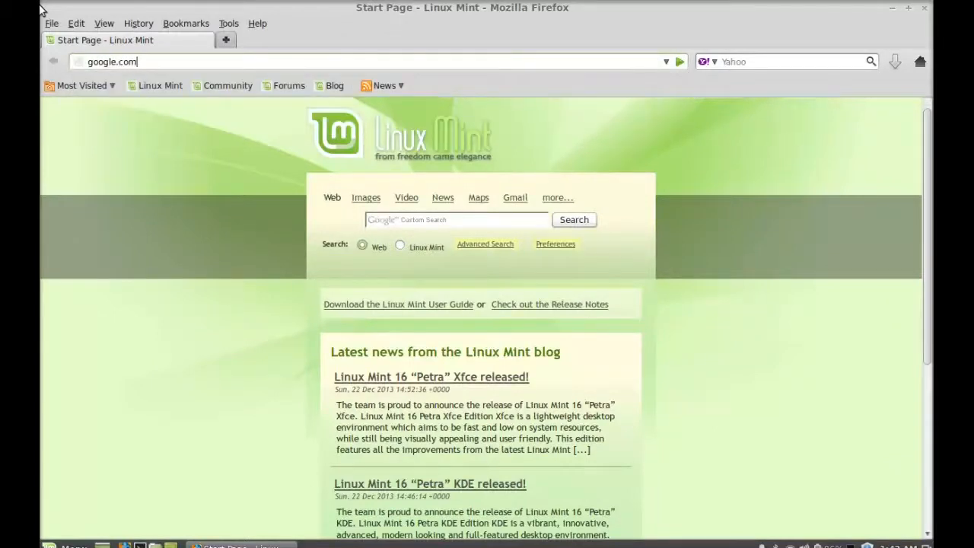
type("/c")
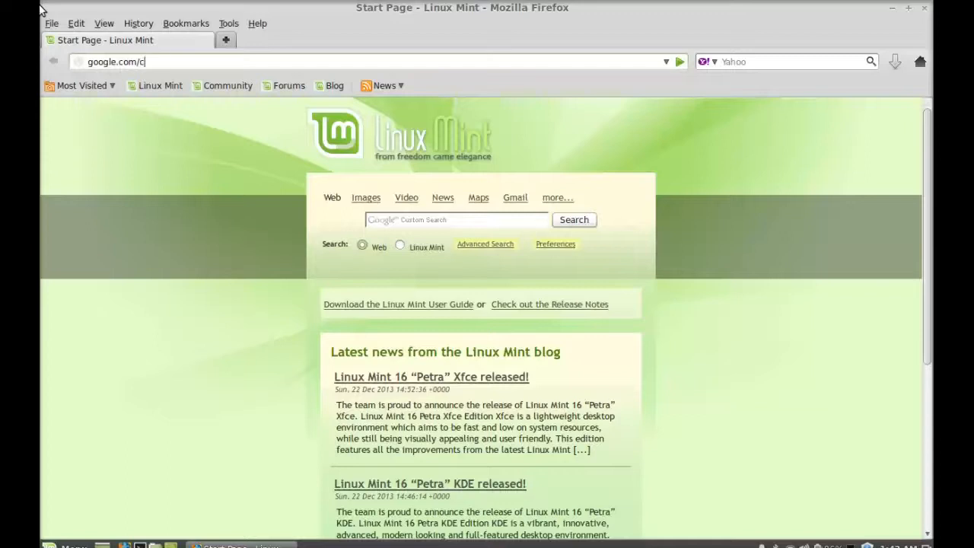
type("hat/vo")
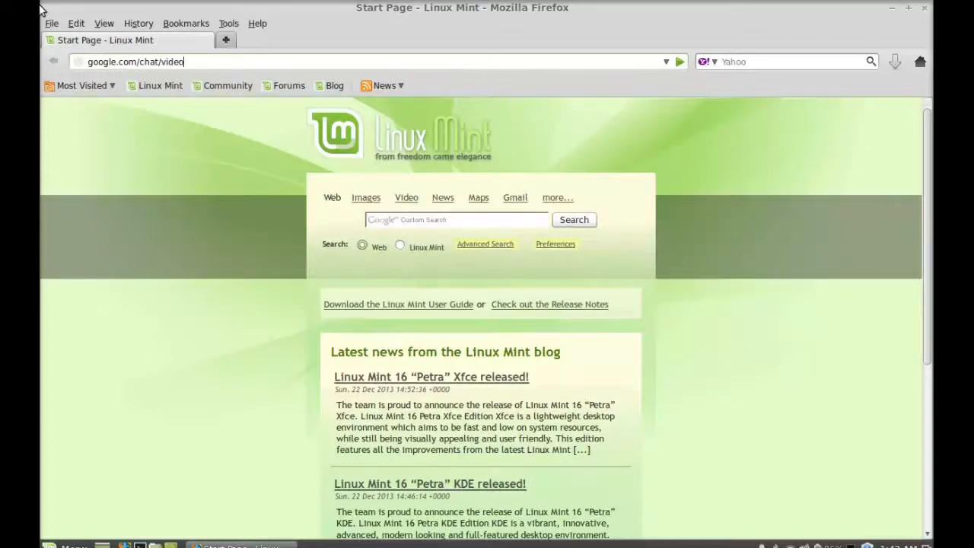
key("Return")
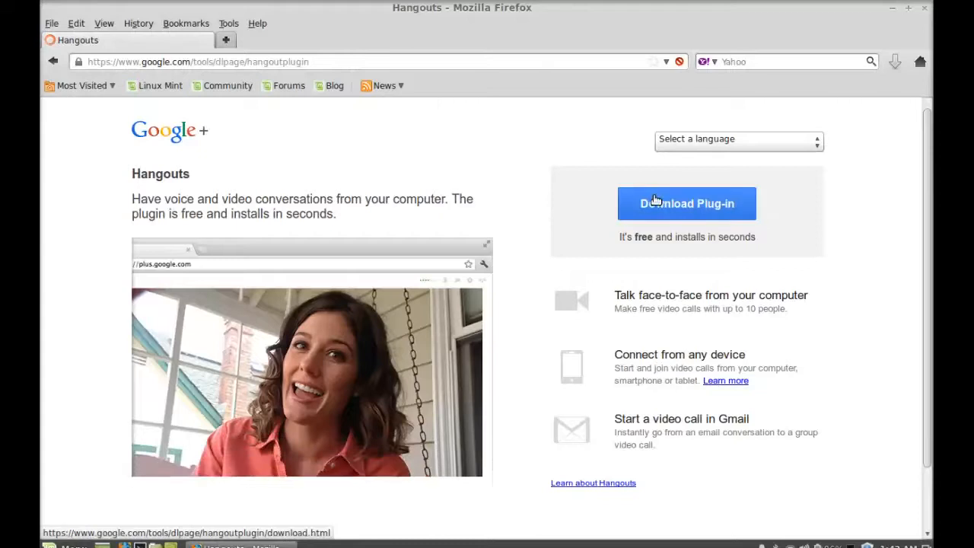
Choose the 32 bit .deb package for Debian/Ubuntu and start the plugin download.
left_click(686, 203)
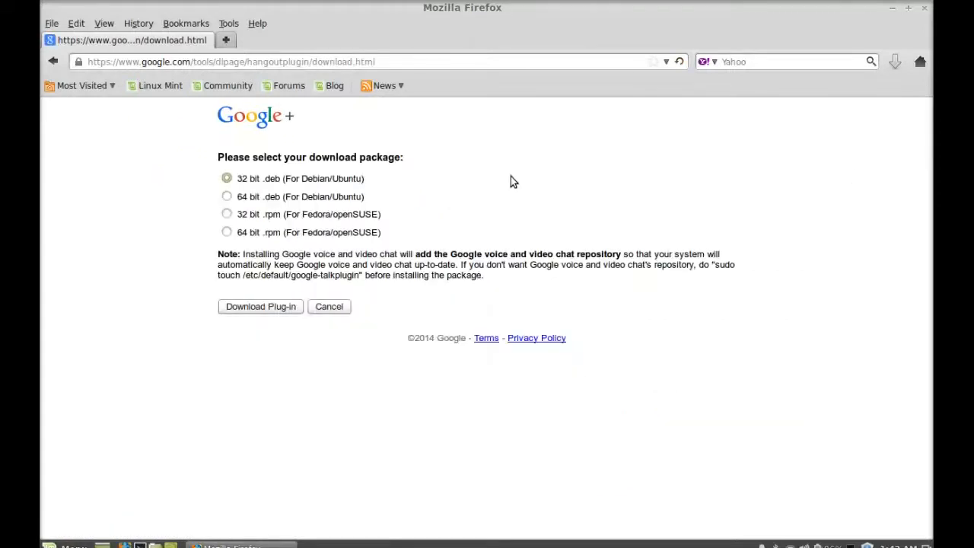
mouse_move(234, 198)
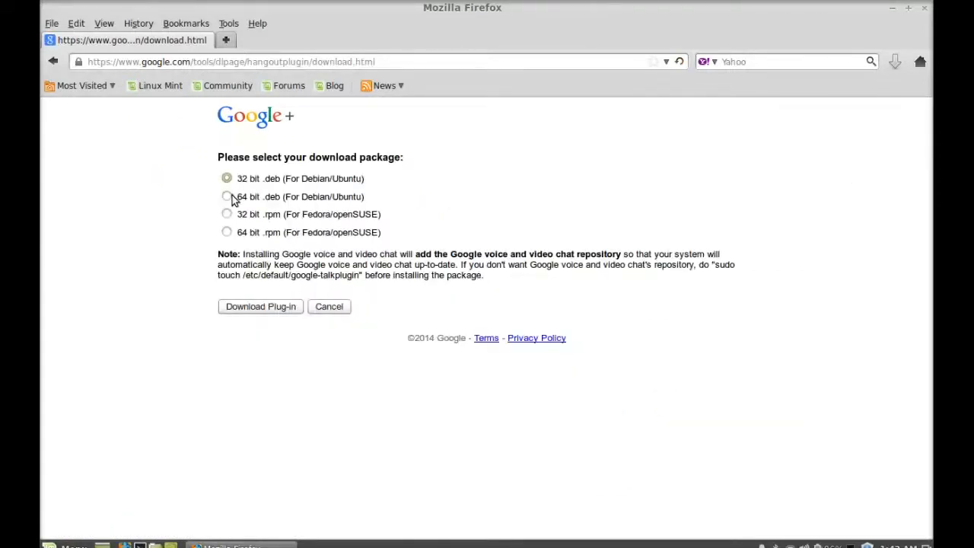
left_click(227, 197)
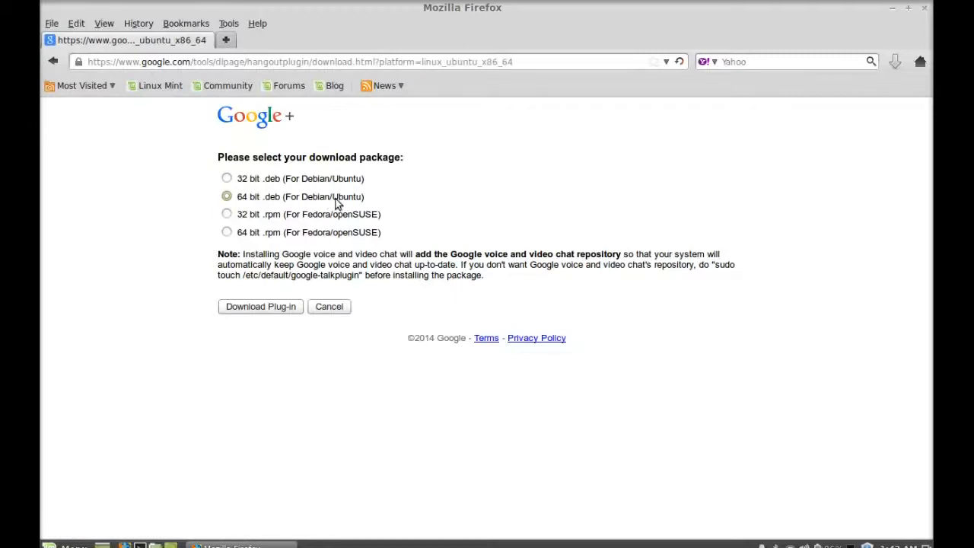
mouse_move(259, 183)
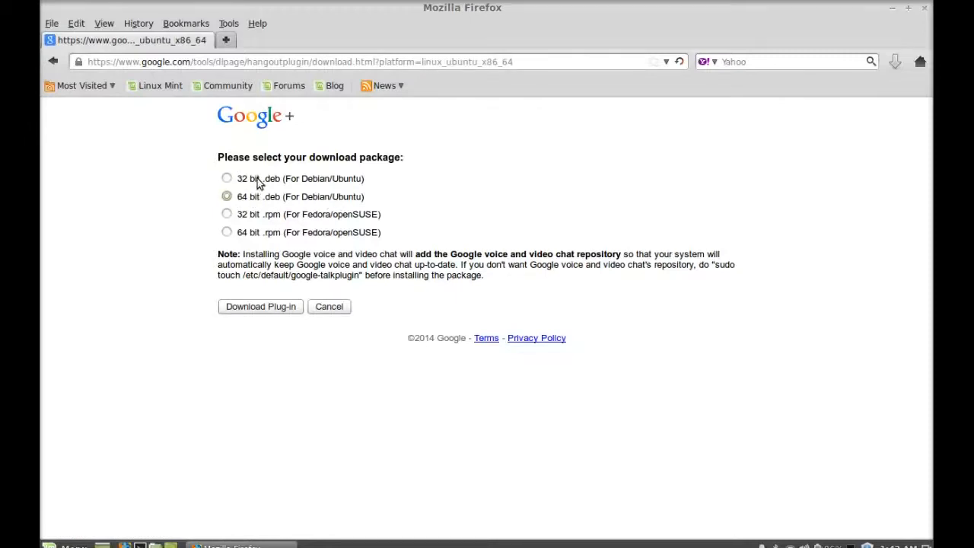
left_click(227, 178)
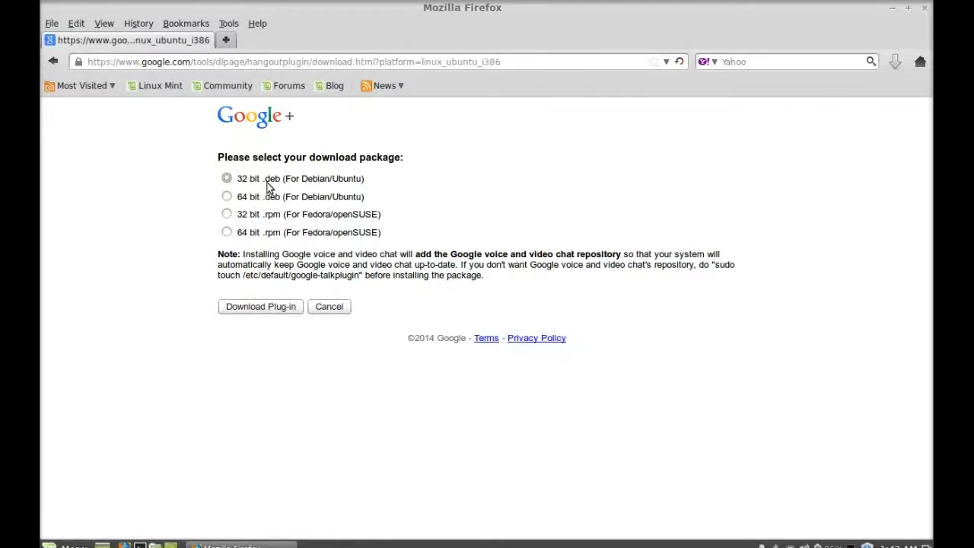
mouse_move(327, 192)
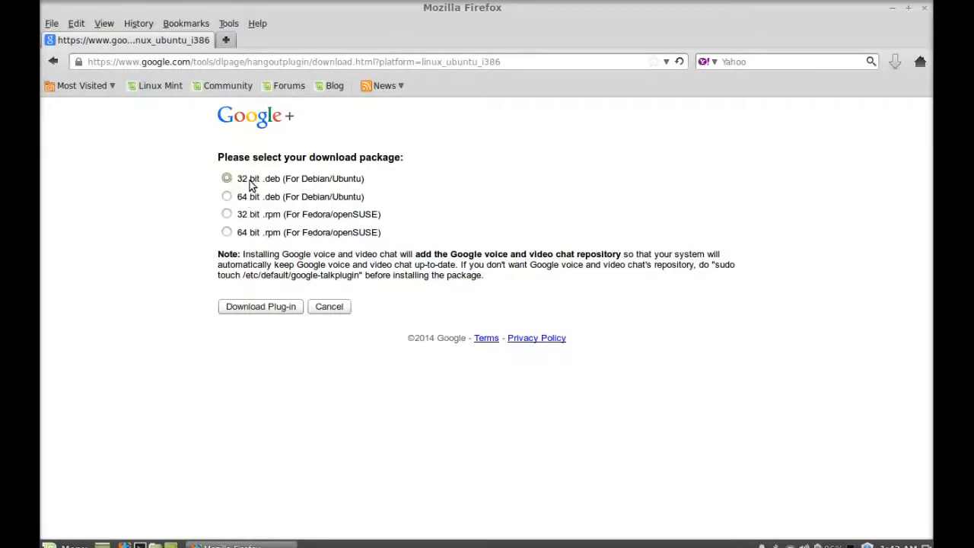
mouse_move(260, 329)
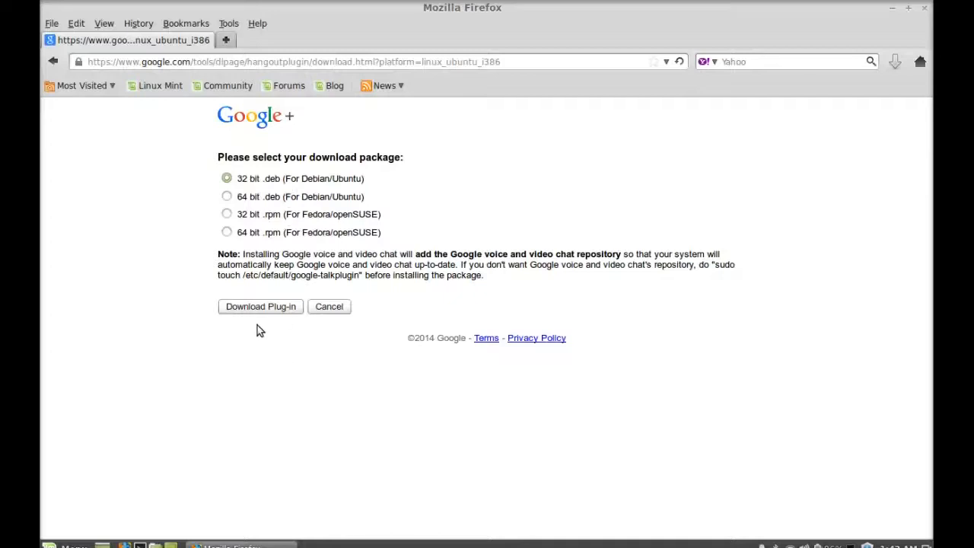
left_click(260, 306)
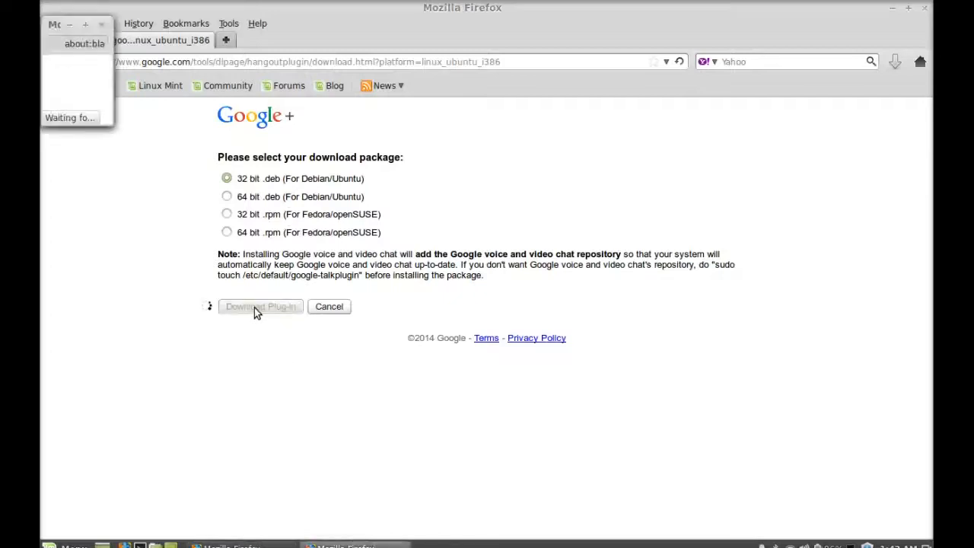
Save google-talkplugin_current_i386.deb, watch the 10.7 MB download finish, then close Firefox.
left_click(260, 306)
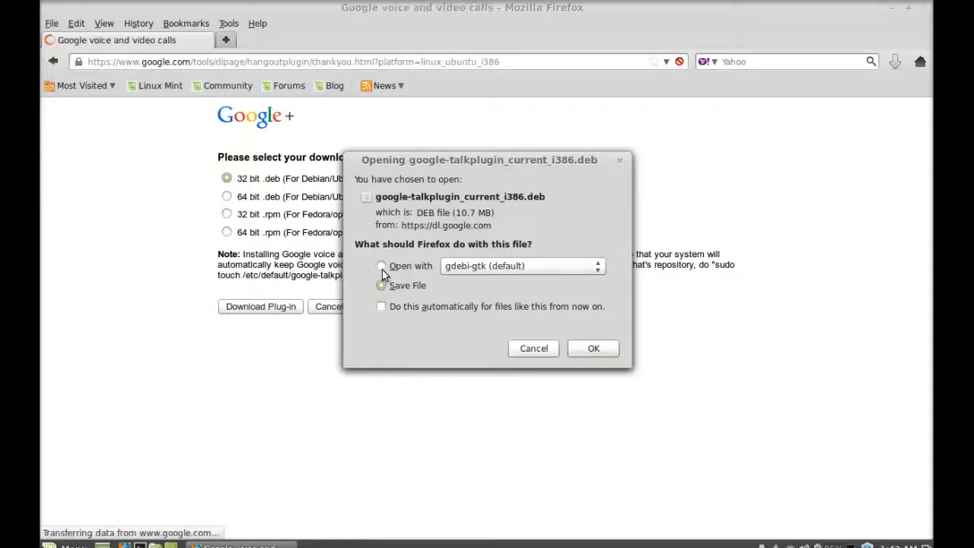
left_click(593, 347)
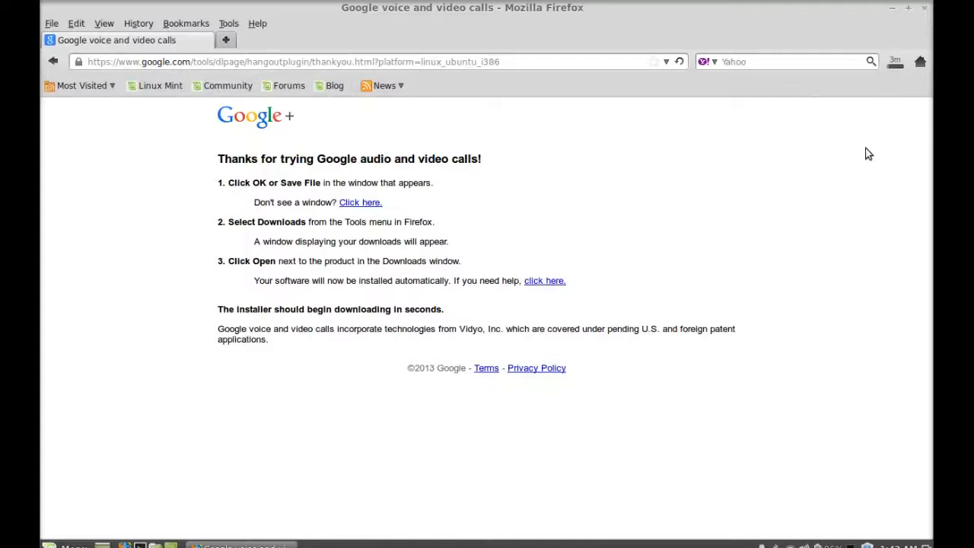
mouse_move(895, 62)
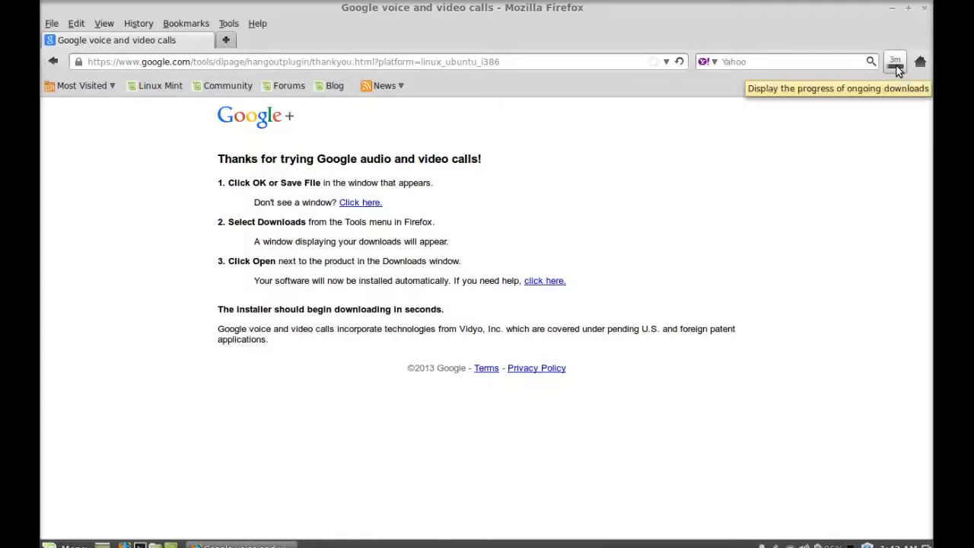
left_click(895, 62)
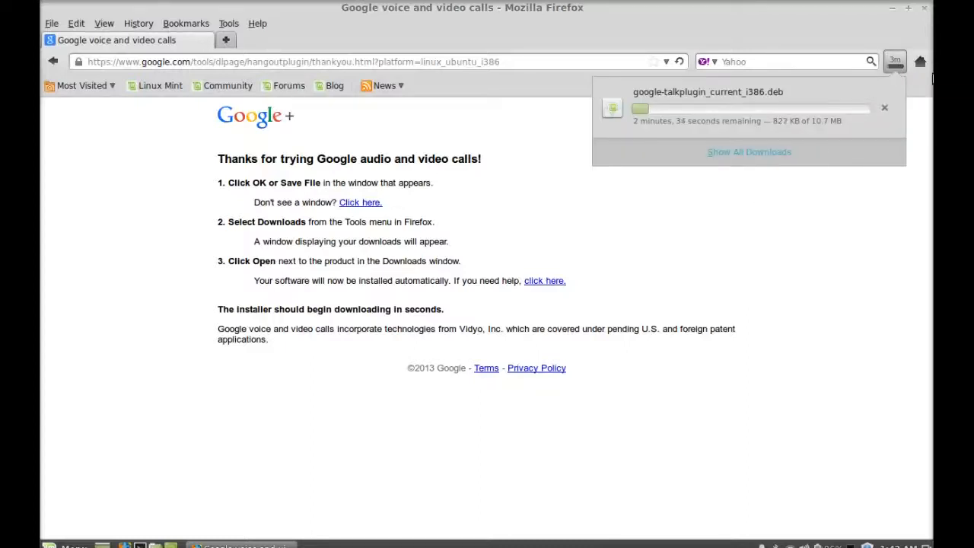
mouse_move(735, 116)
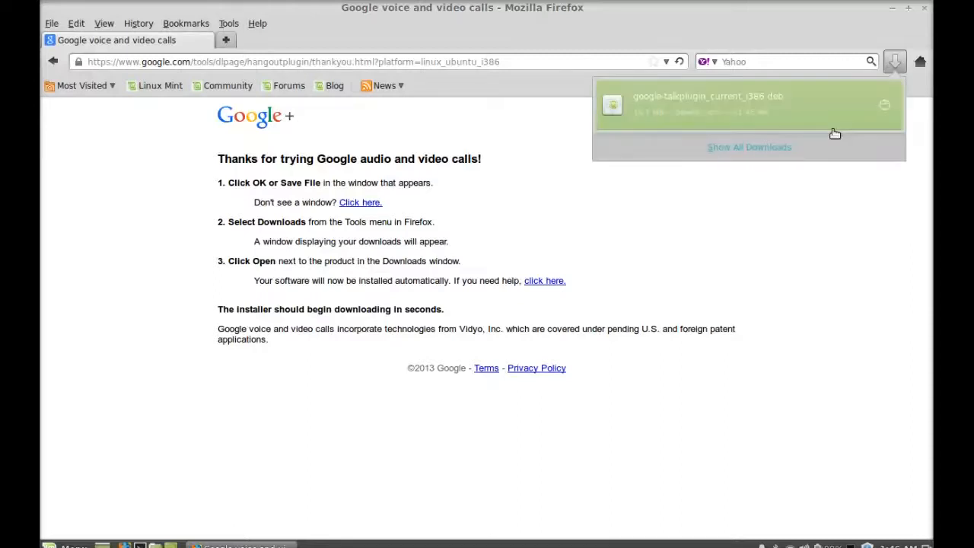
mouse_move(819, 112)
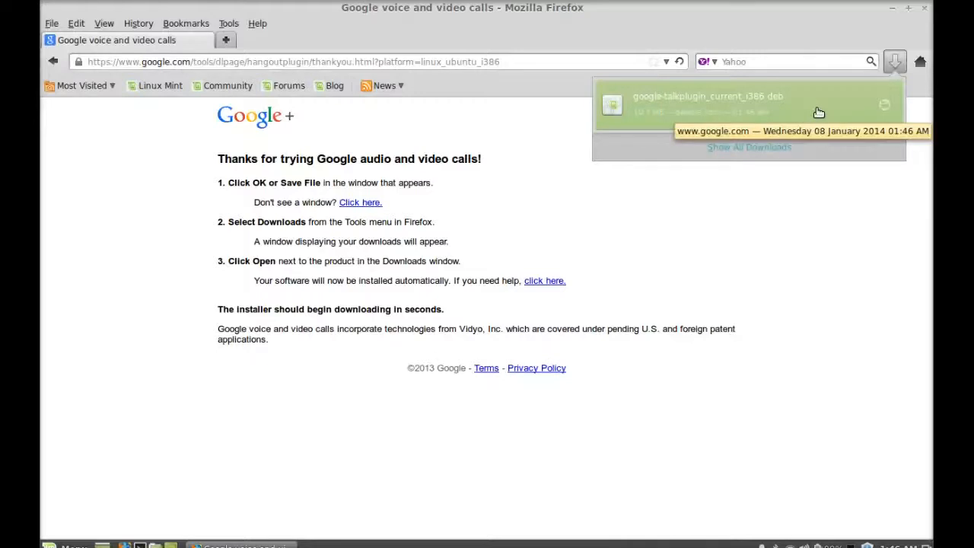
mouse_move(928, 14)
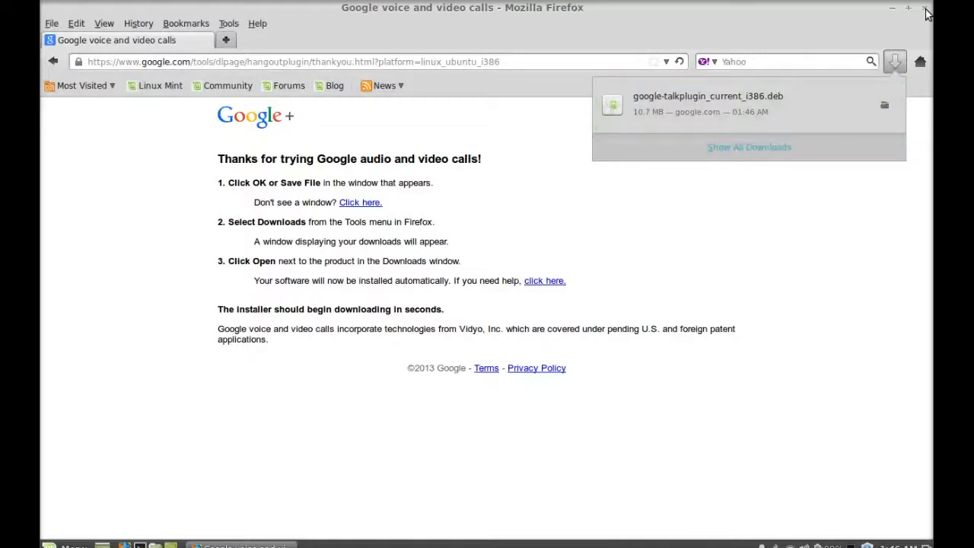
left_click(891, 7)
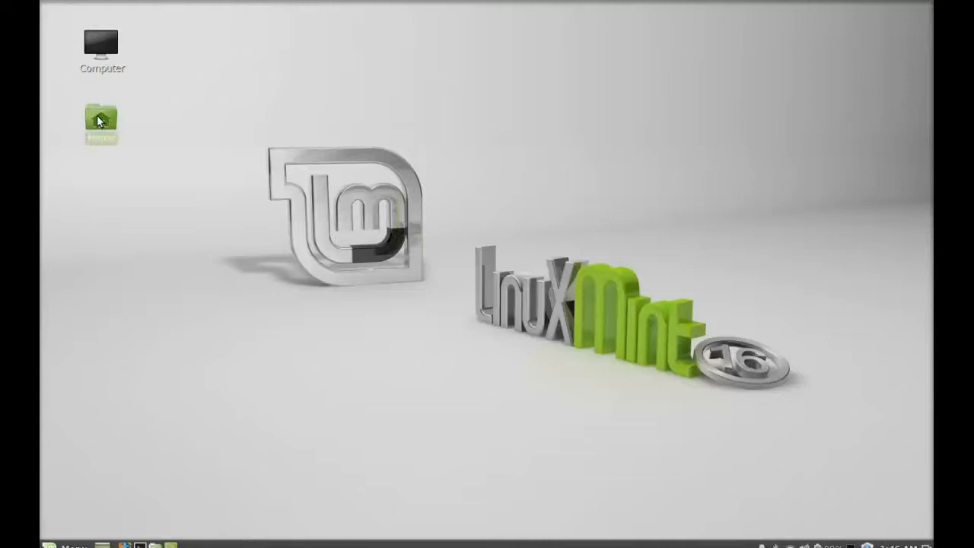
Open google-talkplugin_current_i386.deb from Home > Downloads with GDebi Package Installer.
double_click(101, 122)
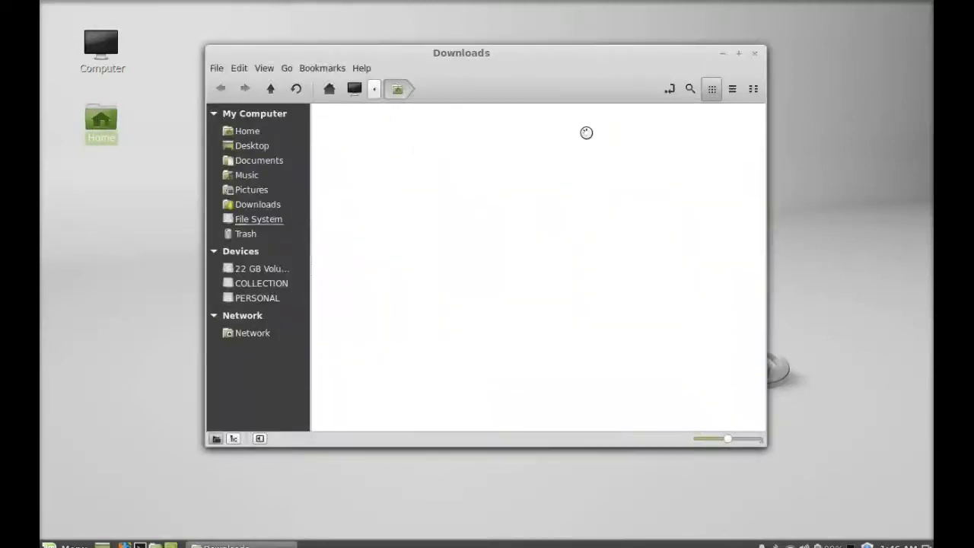
left_click(258, 204)
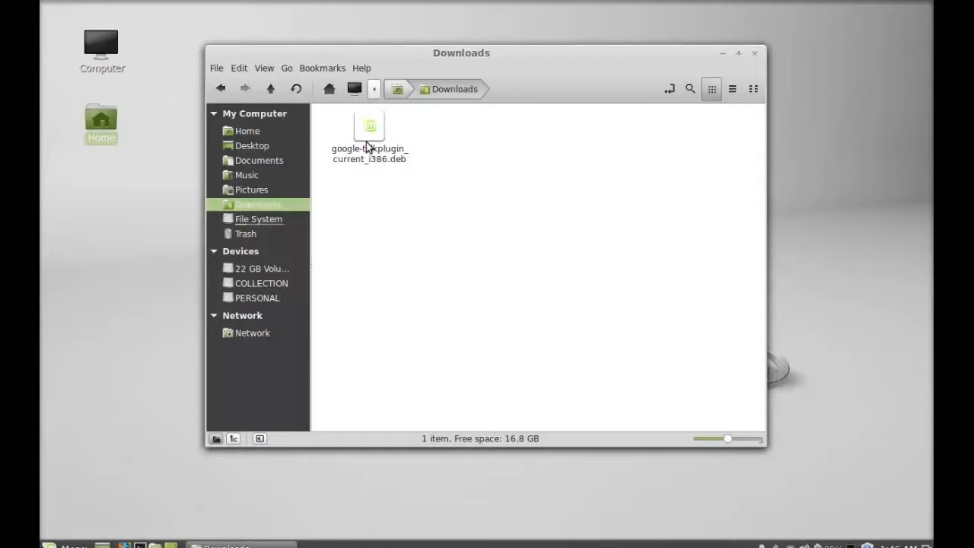
right_click(369, 129)
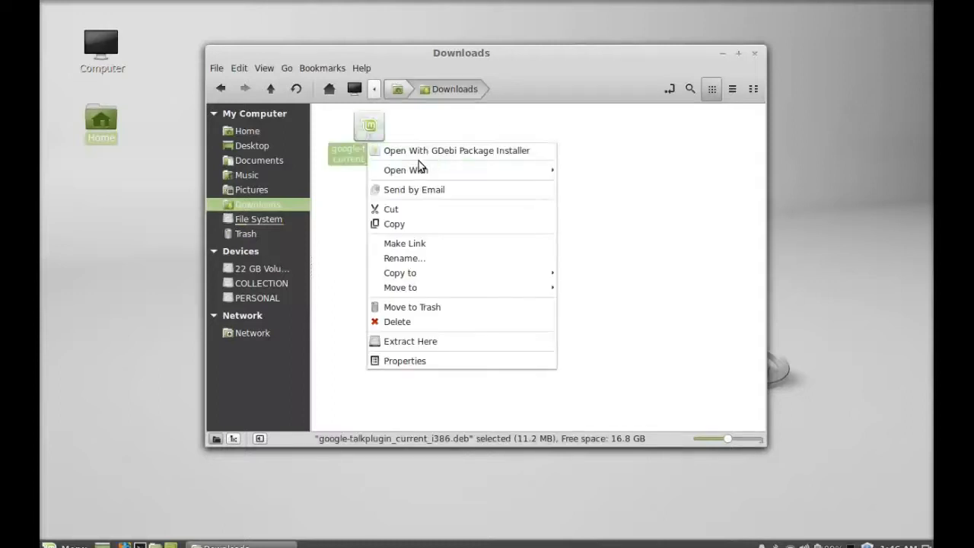
left_click(456, 150)
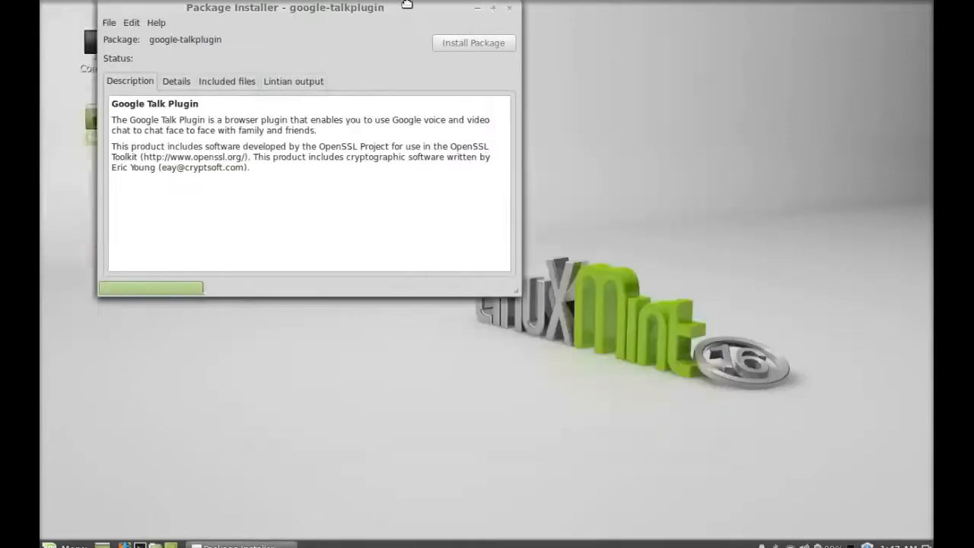
Install the Google Talk plugin package with admin password, then close GDebi after it finishes.
left_click_drag(284, 8, 447, 100)
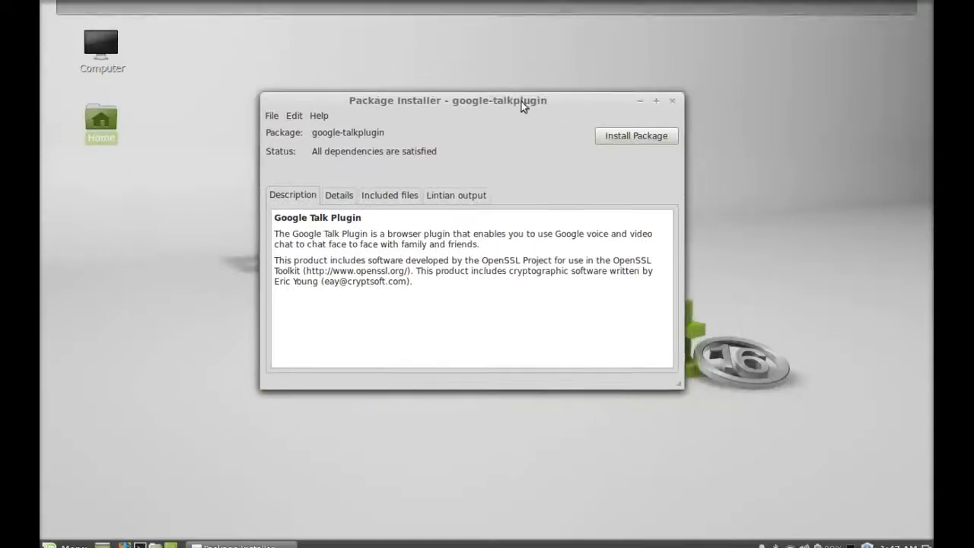
left_click(636, 135)
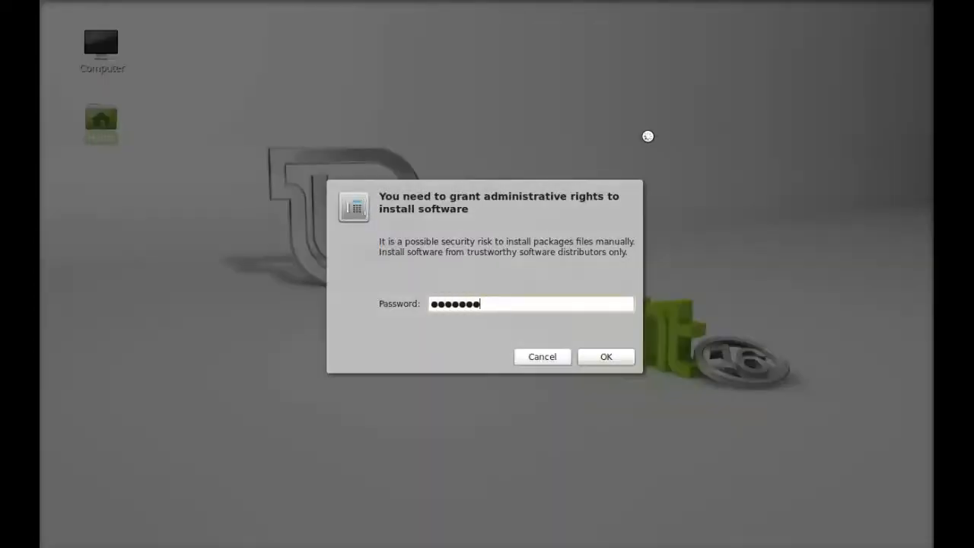
left_click(604, 356)
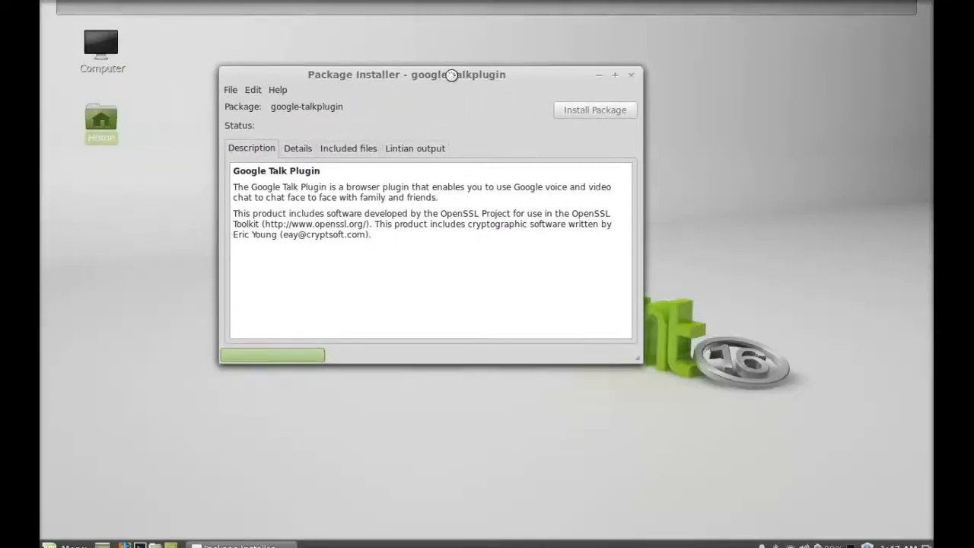
left_click(595, 110)
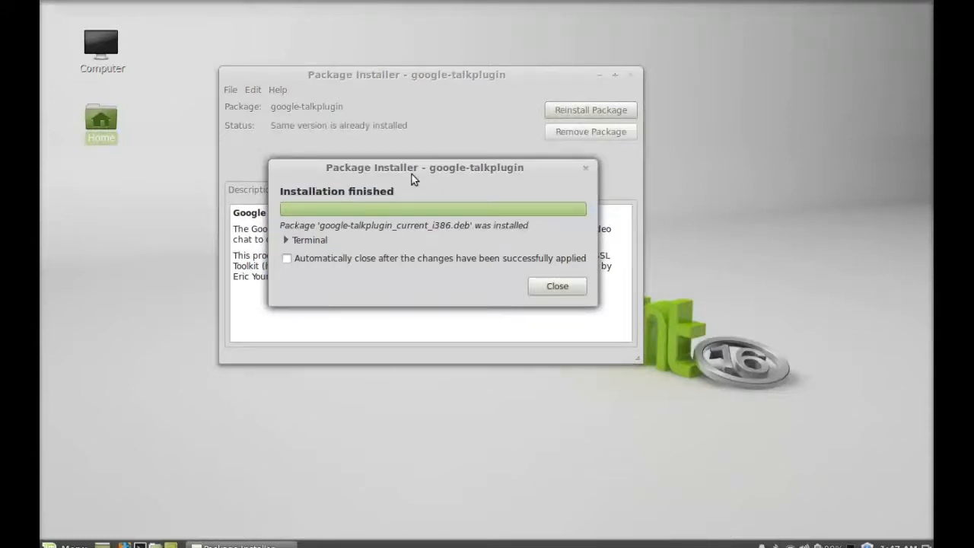
mouse_move(540, 276)
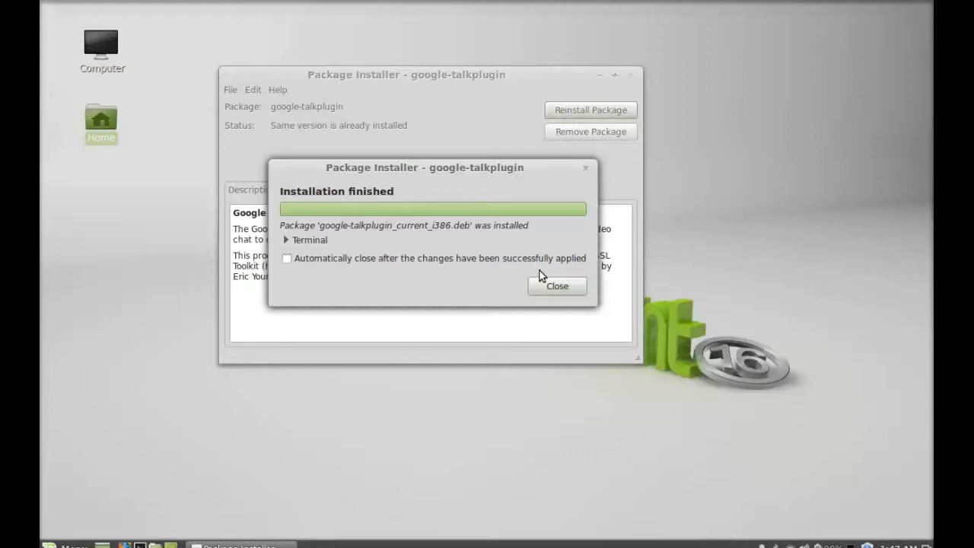
left_click(556, 285)
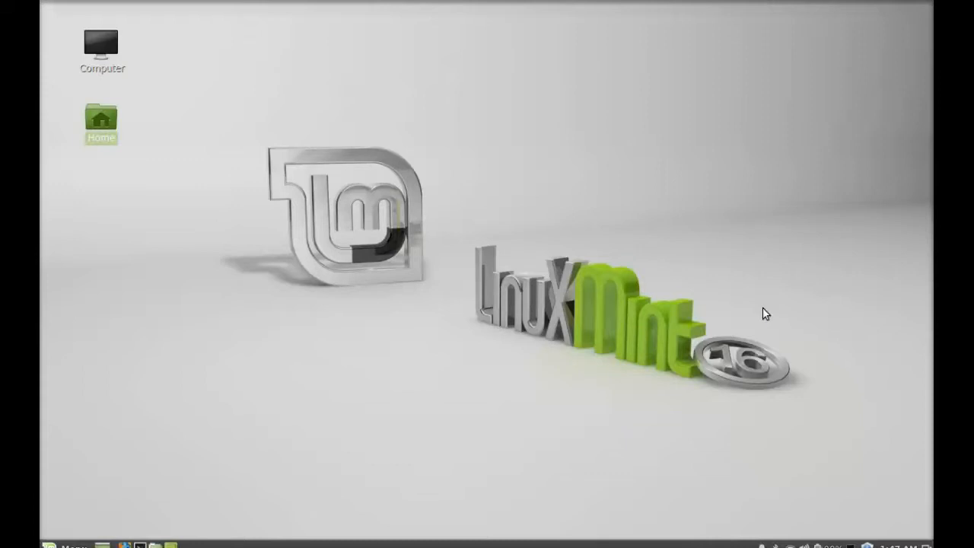
mouse_move(868, 392)
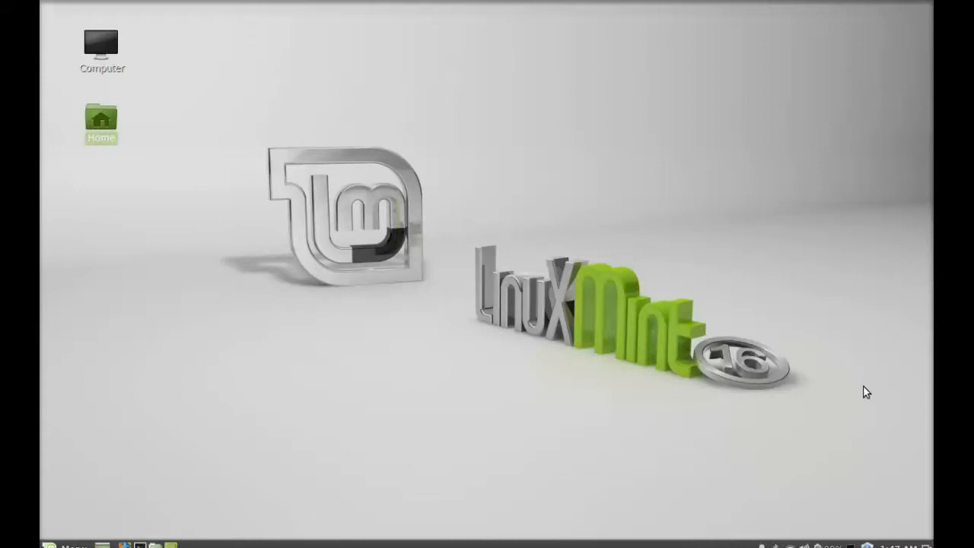